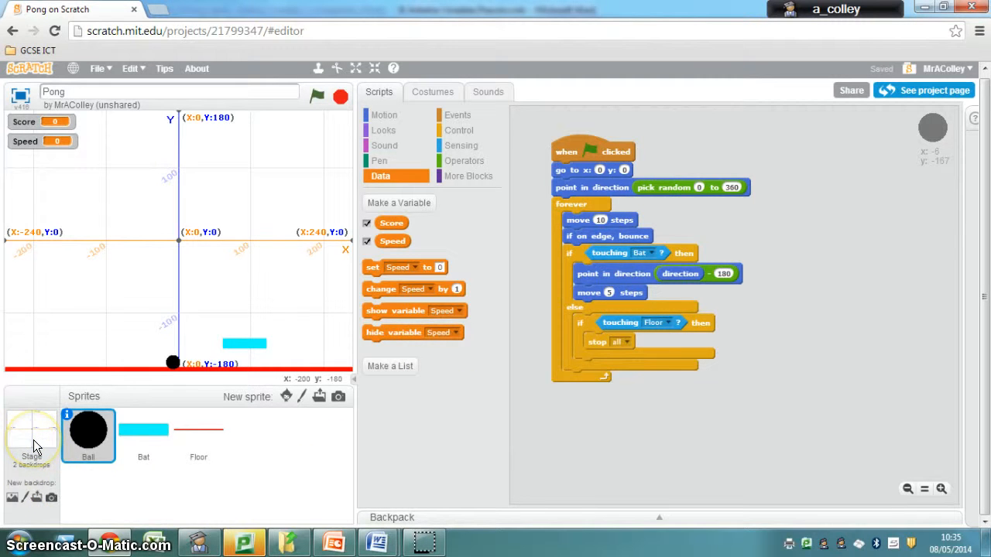
Select the Stage thumbnail so its scripts area is shown instead of the Ball's
left_click(31, 436)
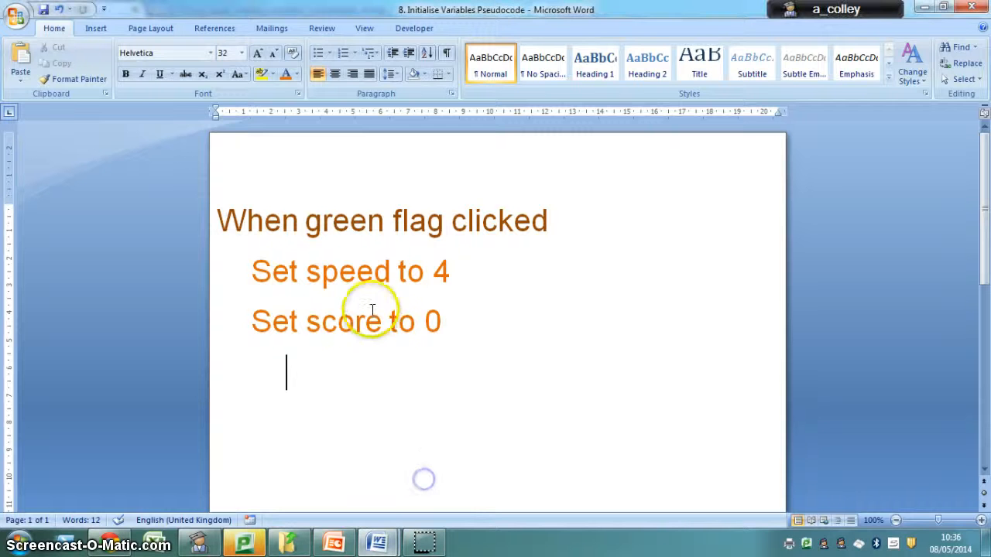
mouse_move(495, 346)
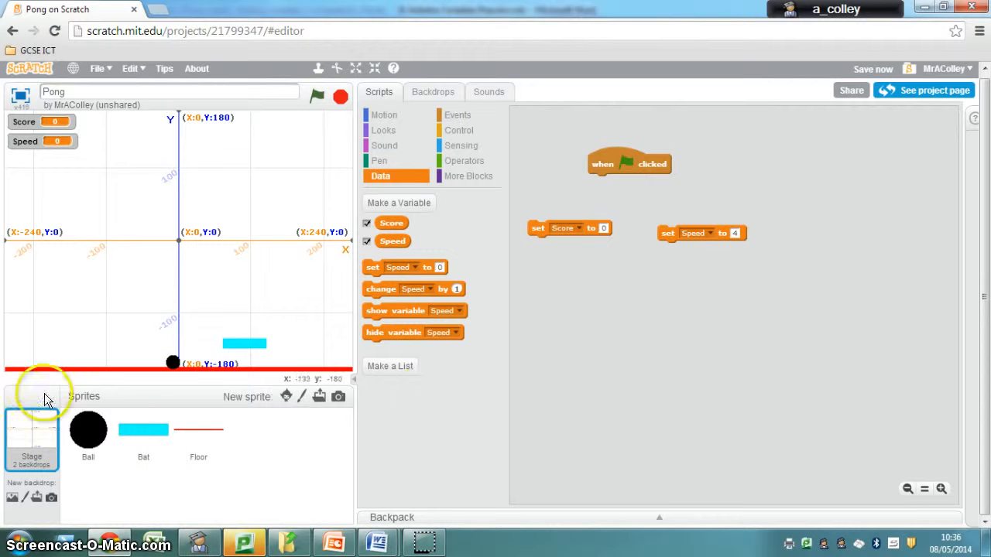
mouse_move(619, 282)
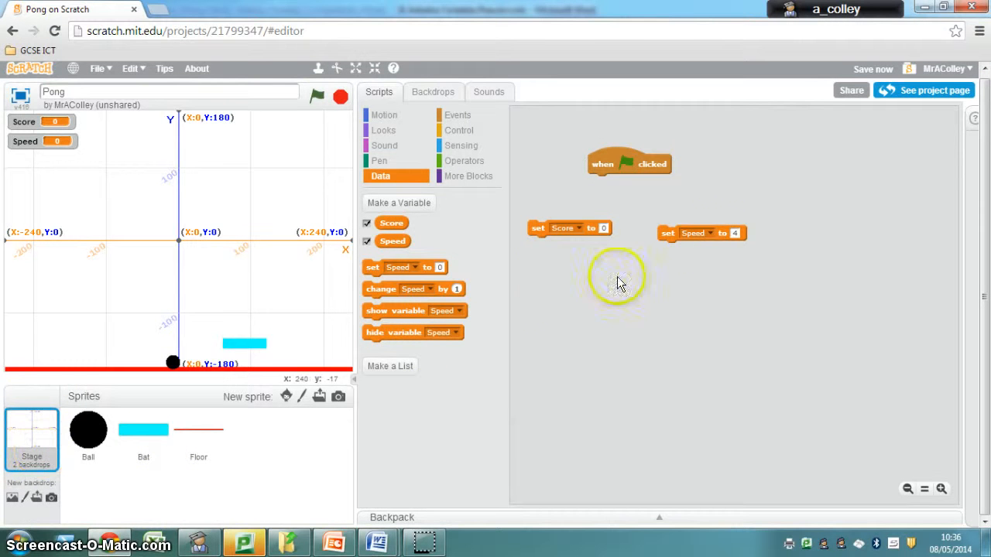
mouse_move(626, 231)
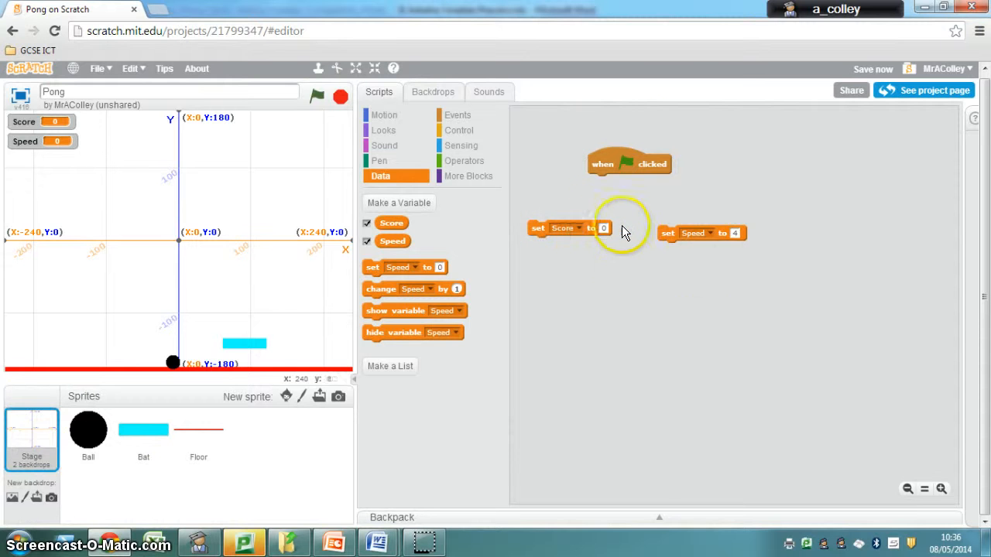
mouse_move(657, 302)
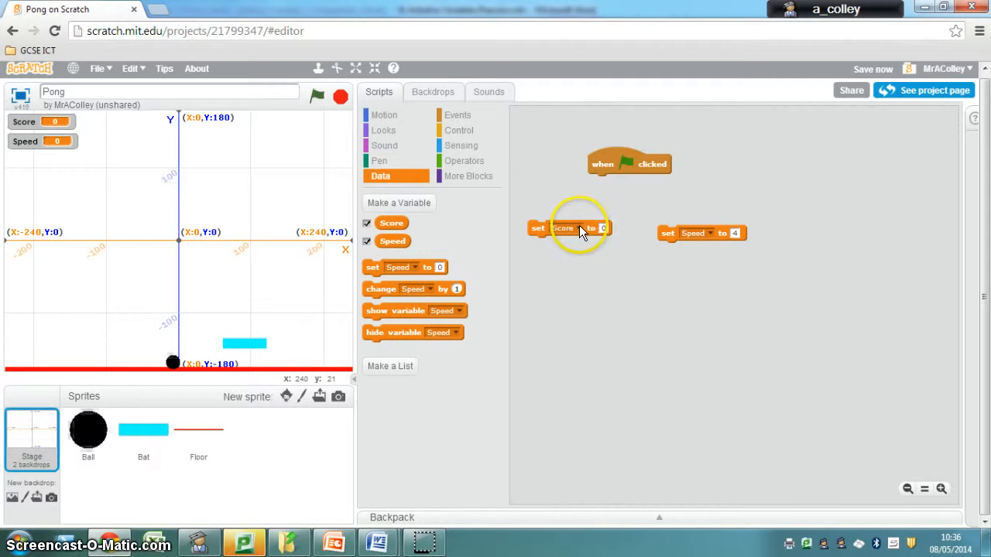
Change the loose set block's variable dropdown from Speed to Score
left_click(563, 228)
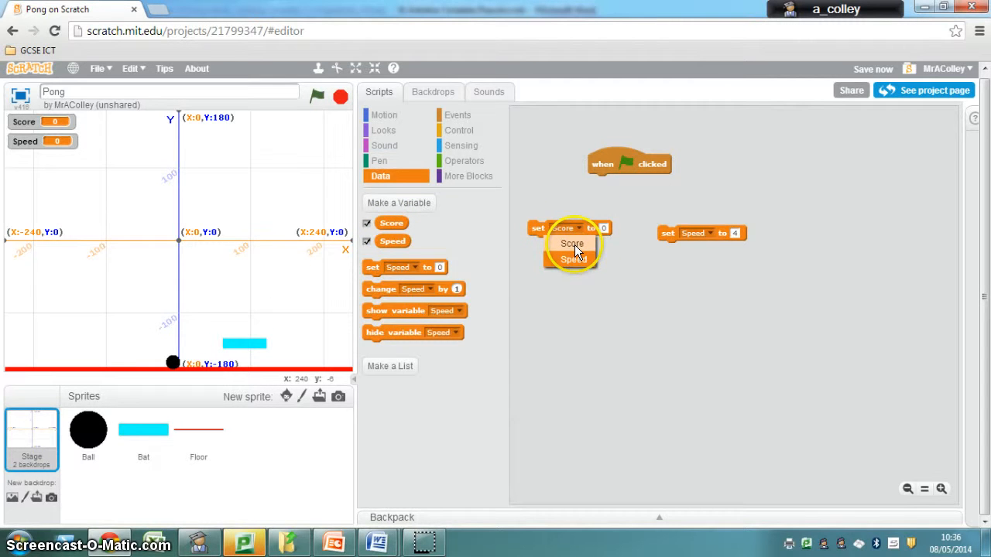
left_click(571, 243)
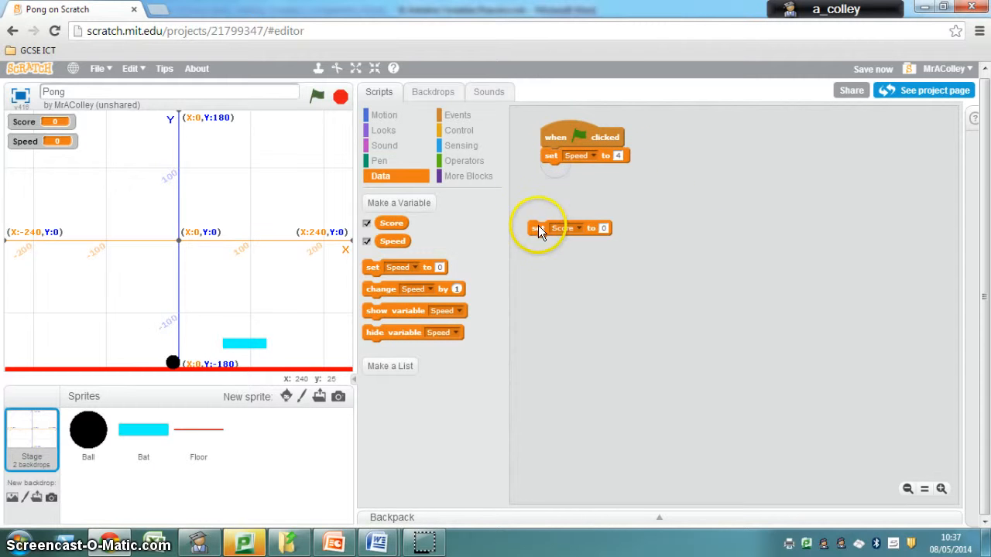
Snap set Score to 0 beneath set Speed to 4 under the green-flag hat
left_click_drag(560, 227, 560, 170)
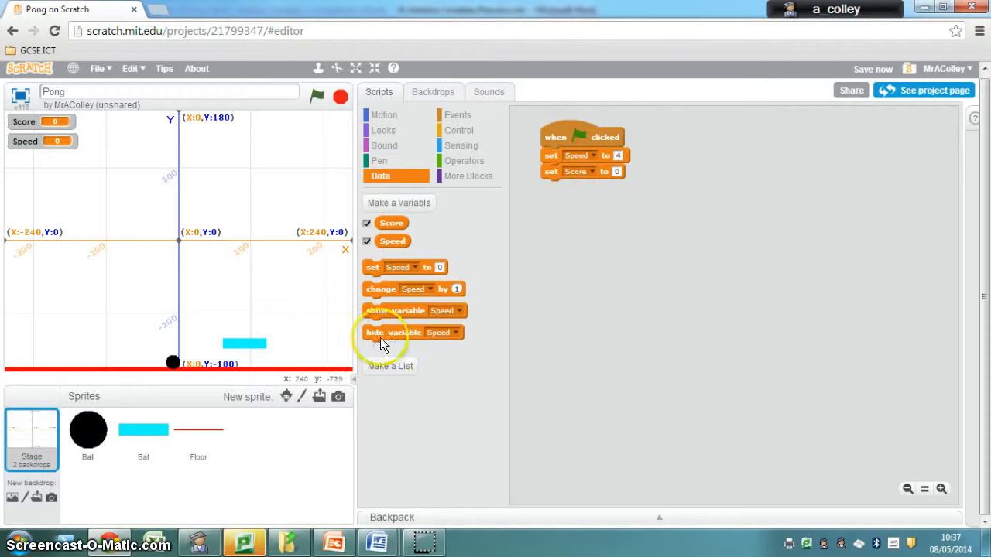
mouse_move(108, 162)
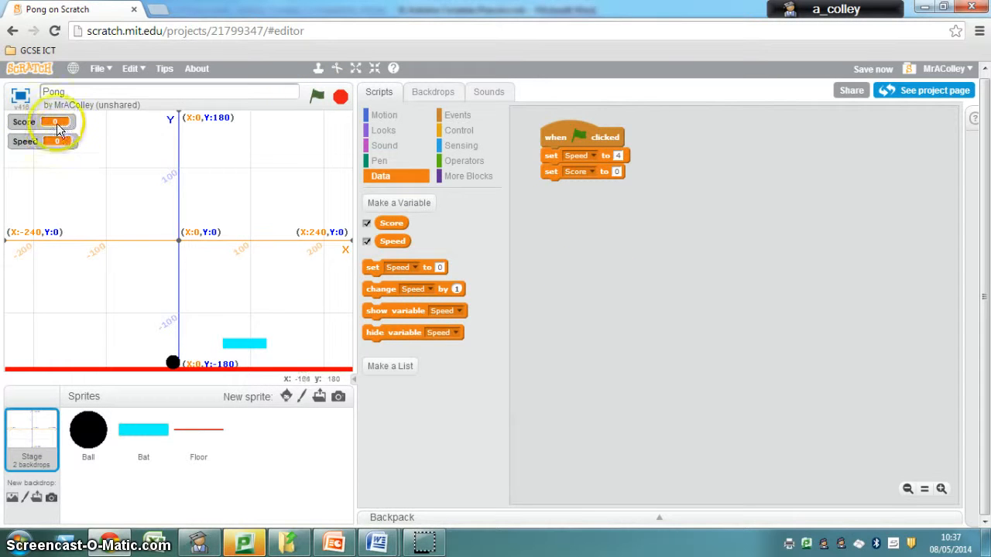
Run the game with the green flag and confirm Speed reads 4 and Score reads 0
left_click(316, 96)
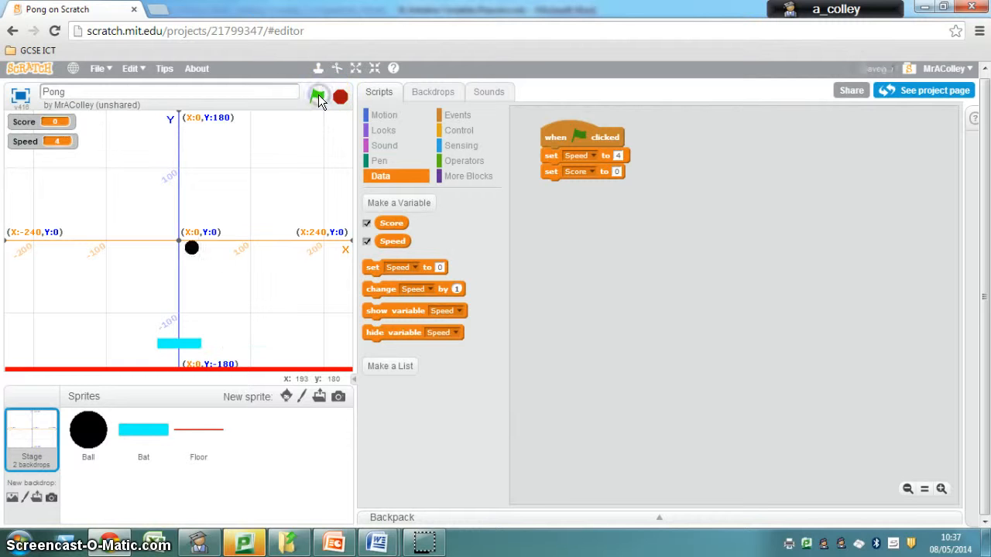
left_click(319, 96)
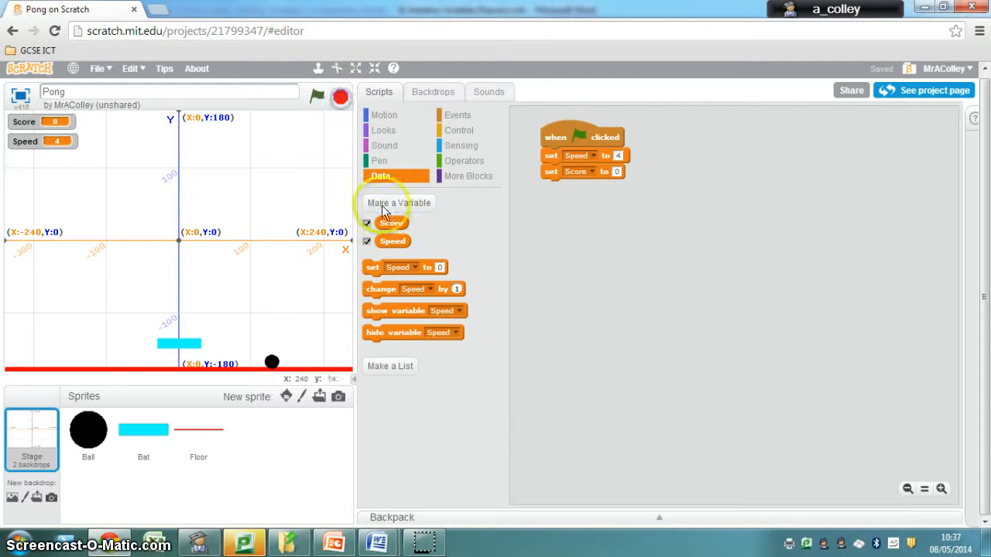